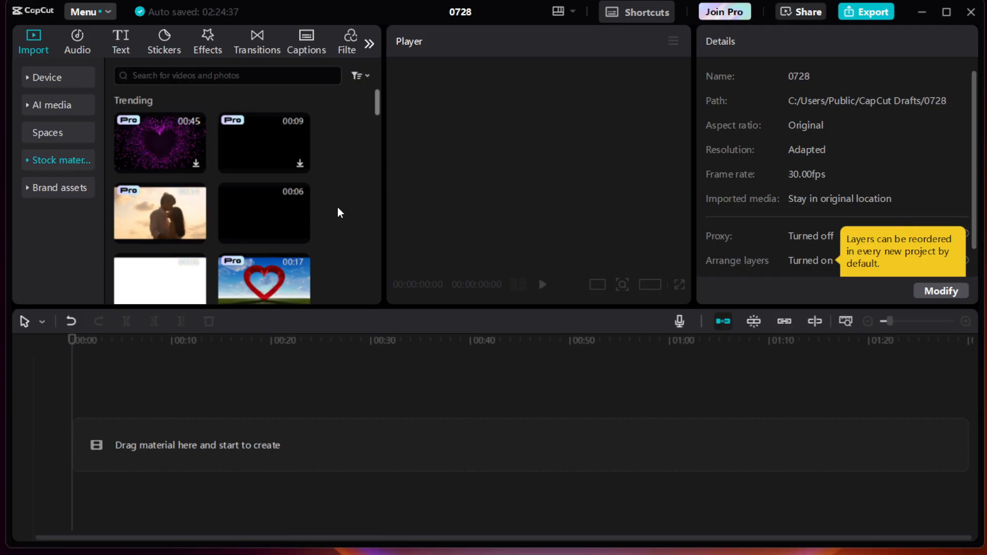
Download the snowy landscape and iris photos from the Trending stock materials
scroll("down", 3)
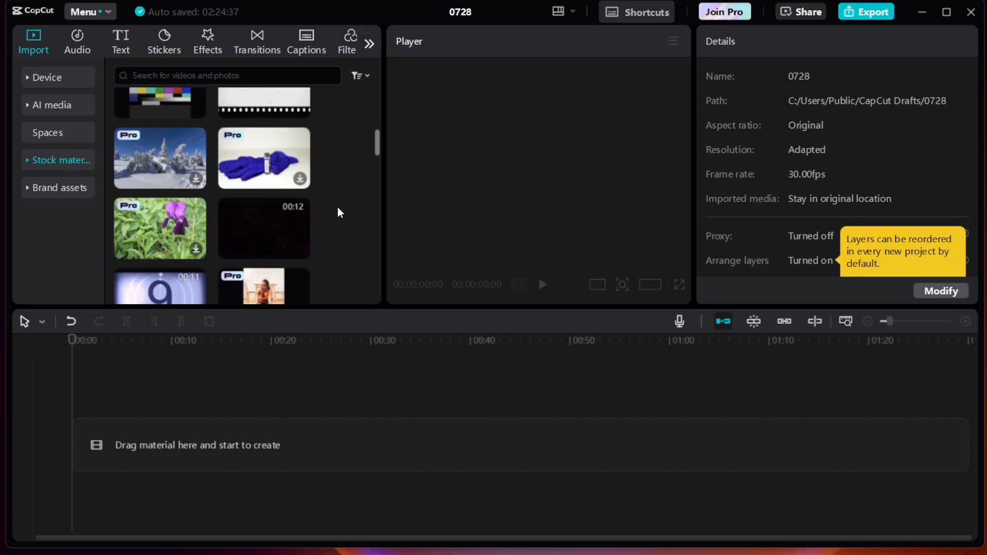
mouse_move(198, 183)
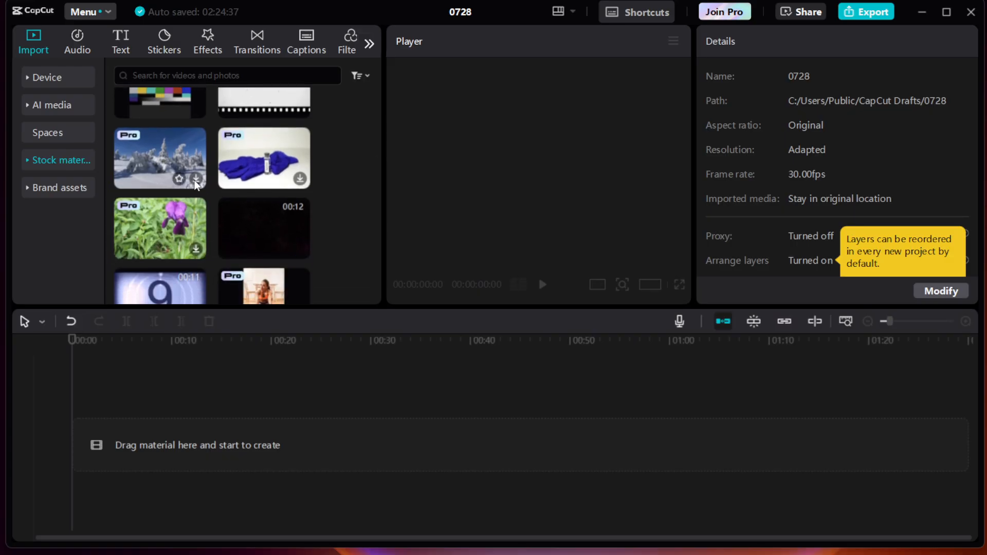
left_click(160, 157)
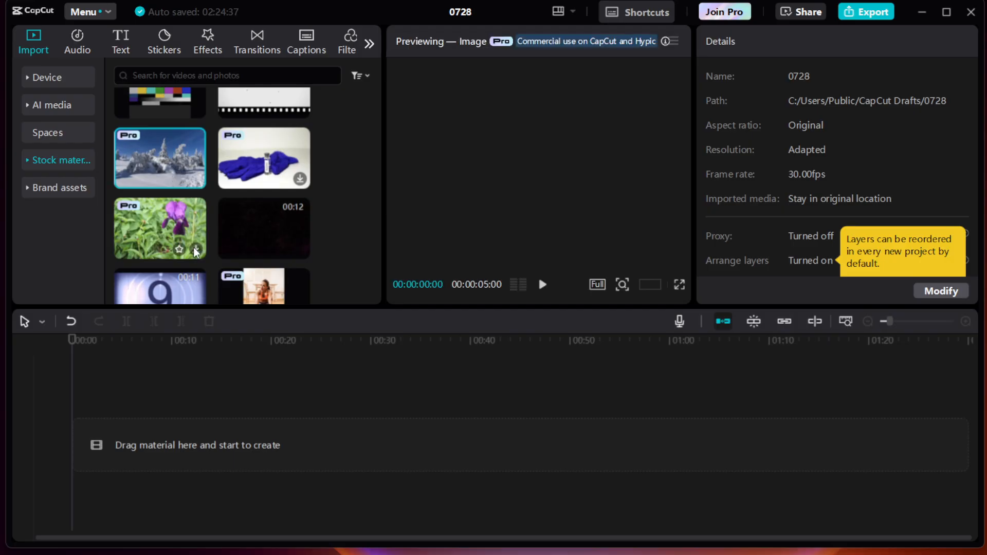
left_click(161, 228)
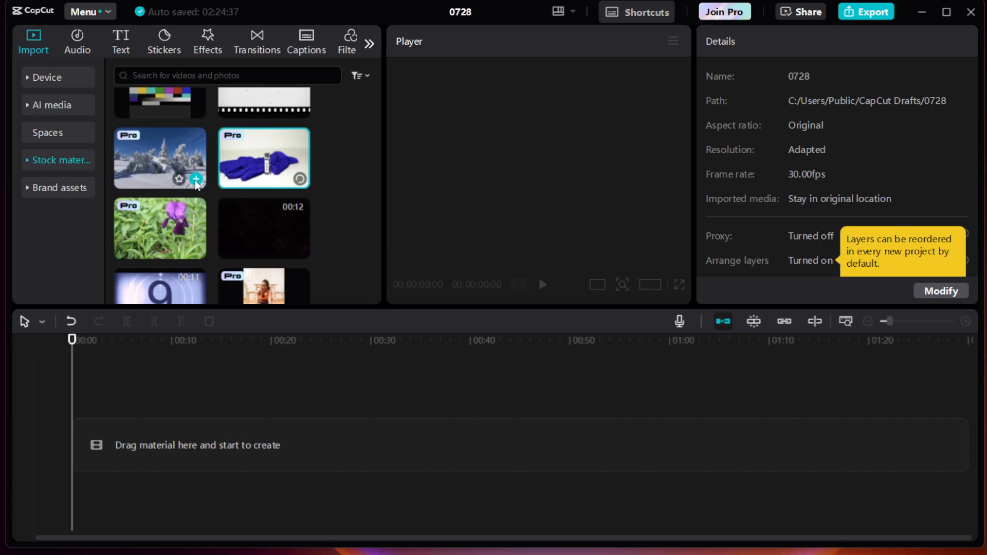
Place the iris, snowy landscape and blue gloves photos on the main track as a 15-second sequence
left_click(197, 179)
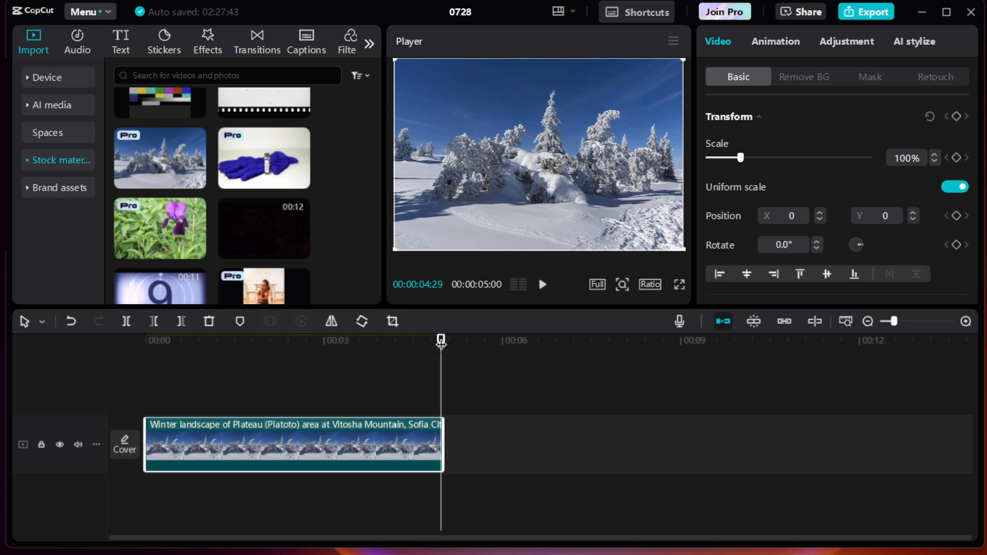
left_click_drag(441, 338, 442, 338)
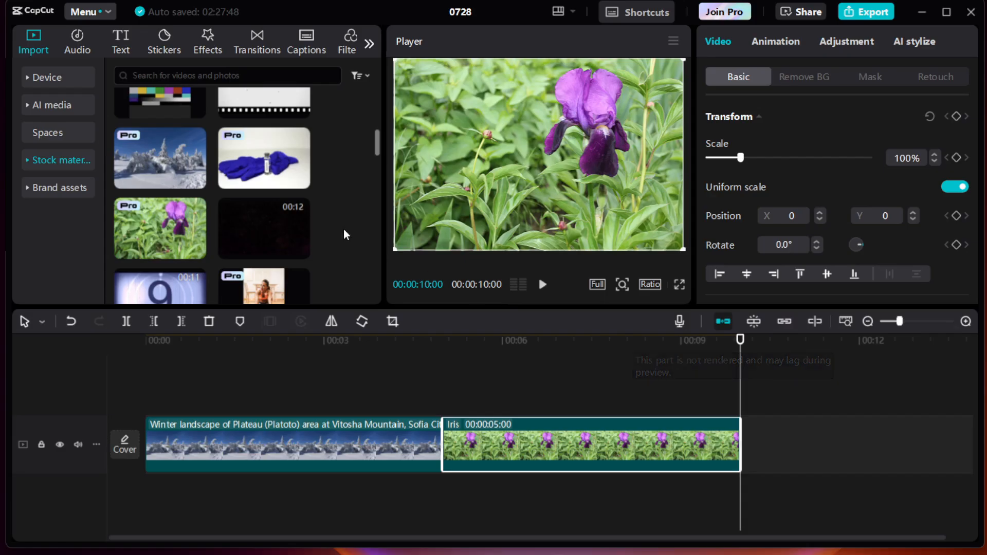
left_click(301, 179)
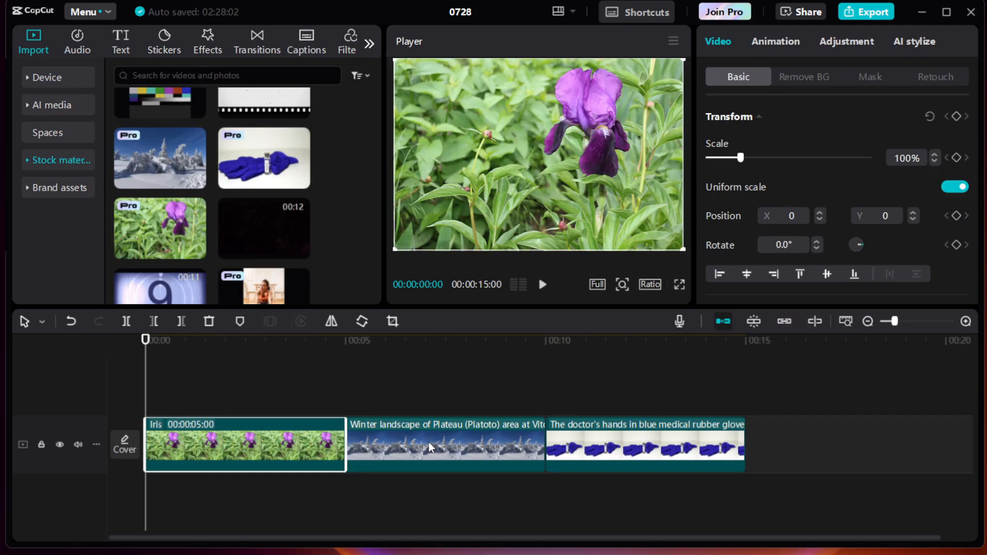
left_click_drag(446, 444, 655, 433)
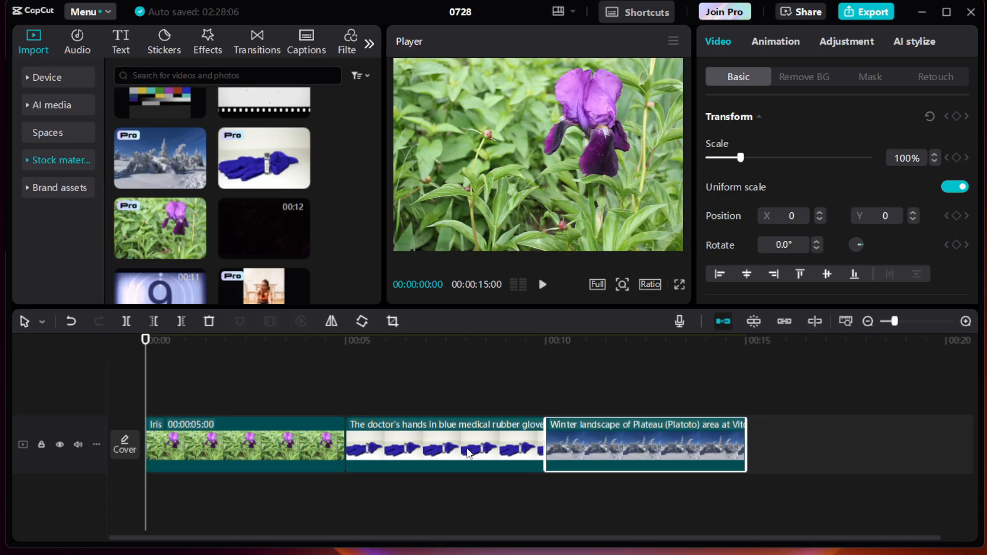
left_click_drag(444, 444, 246, 444)
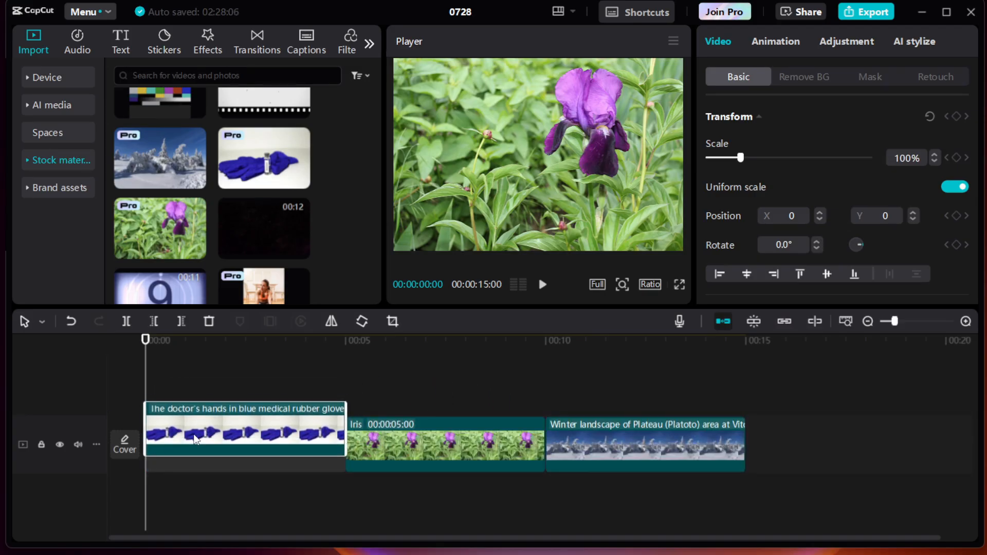
left_click_drag(245, 434, 573, 434)
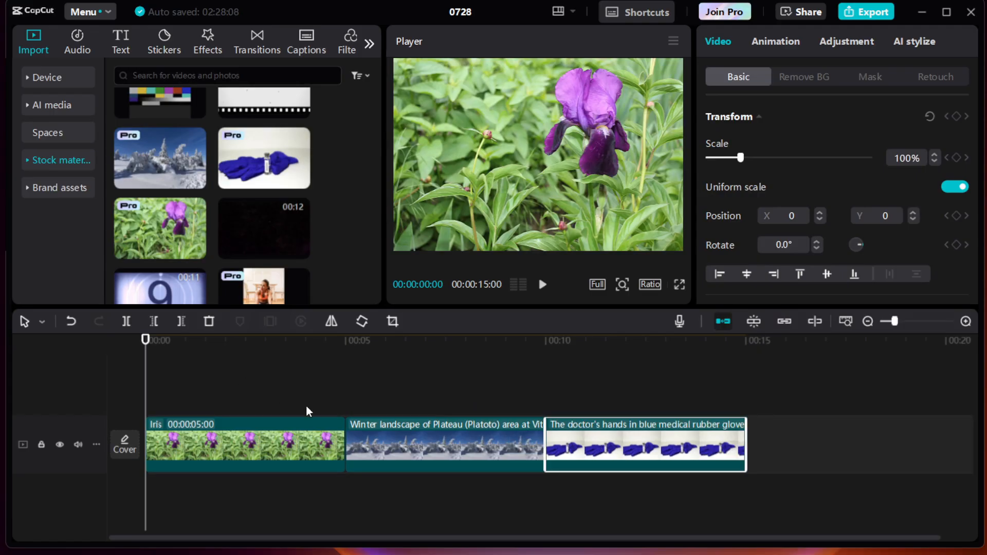
Trim the iris clip to under two seconds and shorten the gloves clip, bringing the timeline to about 6 seconds
left_click_drag(344, 444, 303, 432)
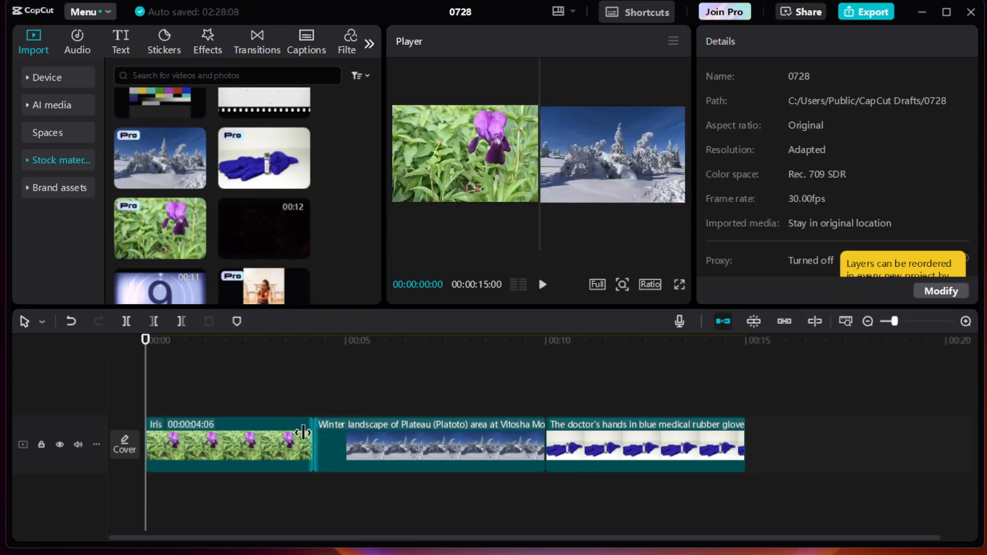
left_click_drag(311, 432, 223, 432)
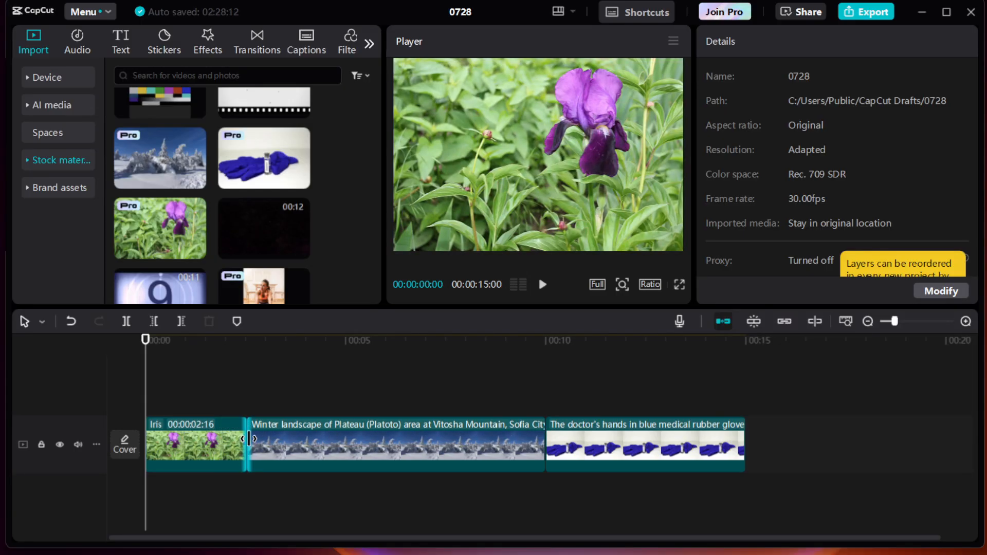
left_click_drag(246, 439, 313, 439)
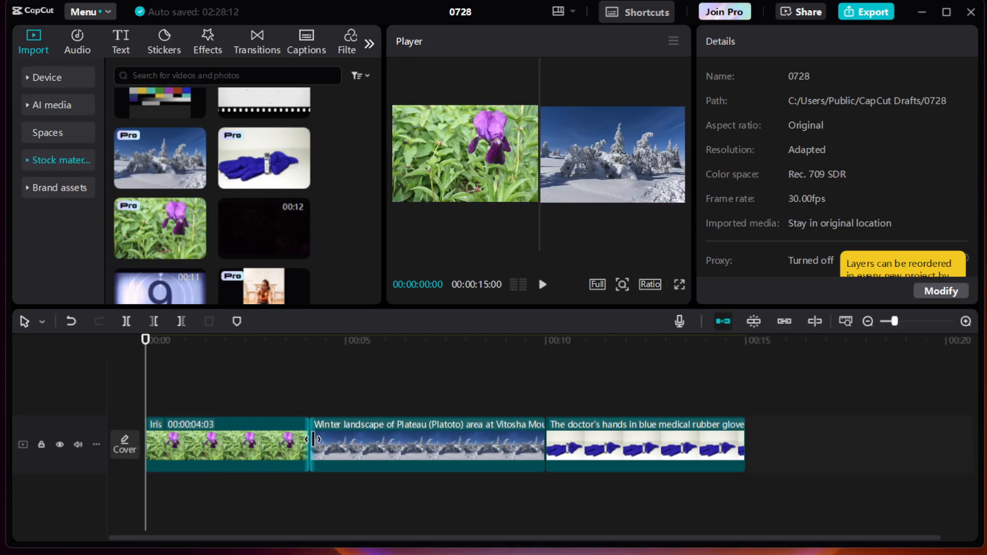
left_click_drag(308, 439, 337, 439)
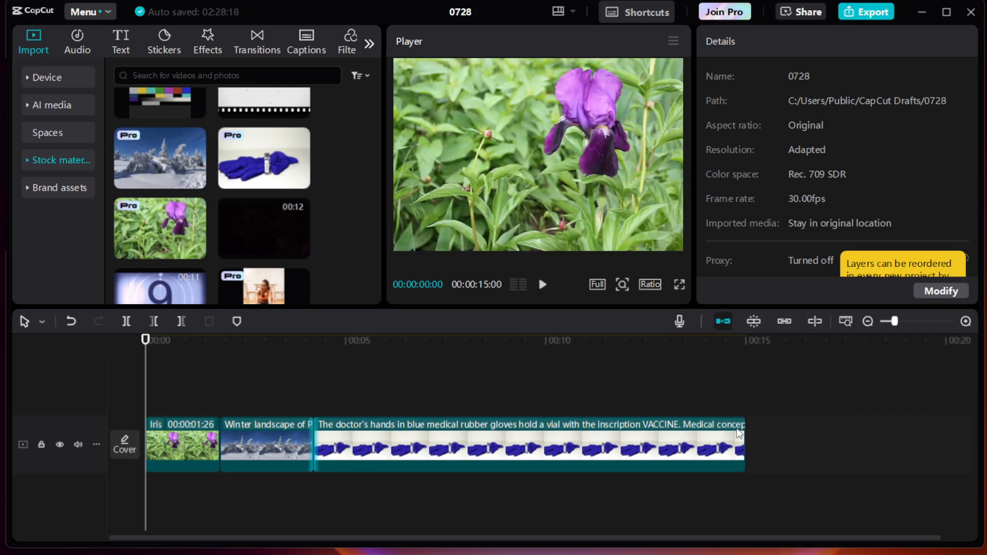
left_click(422, 444)
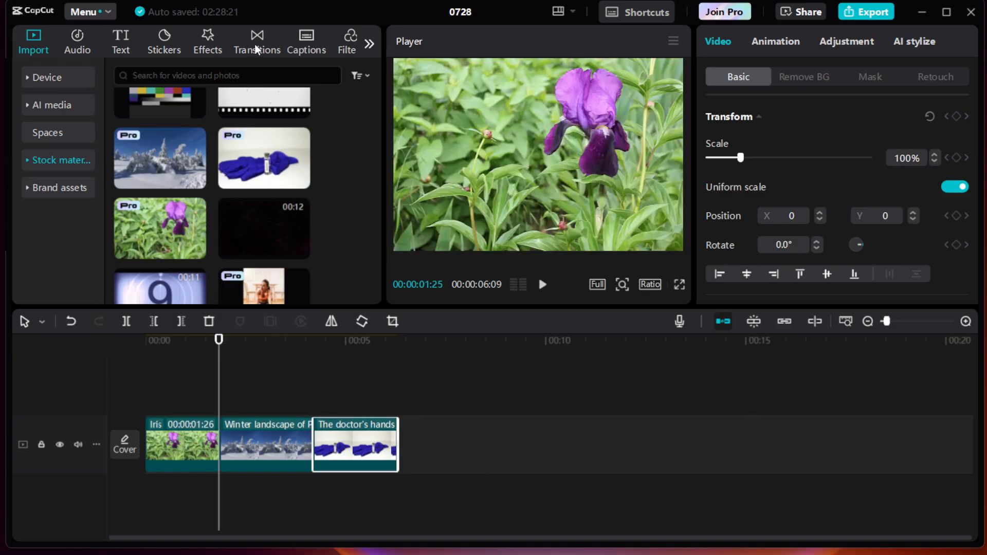
Add Comic Cut transitions at both cuts, accepting duplicate frames for the transition
left_click(257, 41)
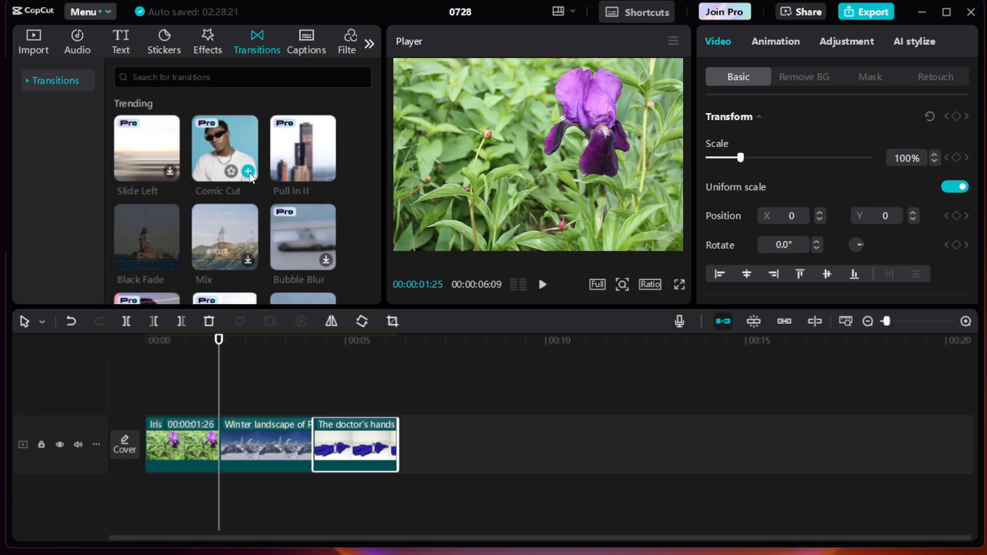
left_click(248, 173)
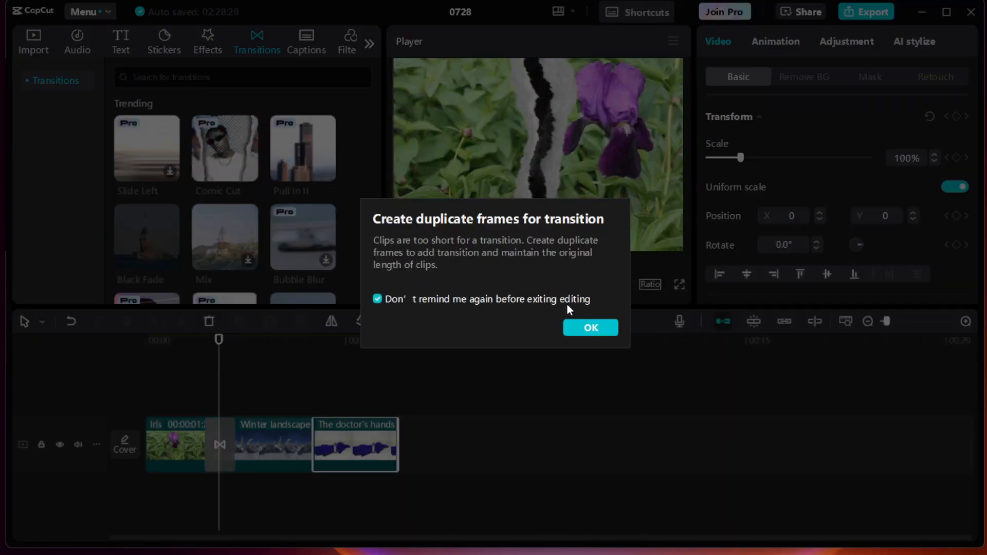
left_click(589, 327)
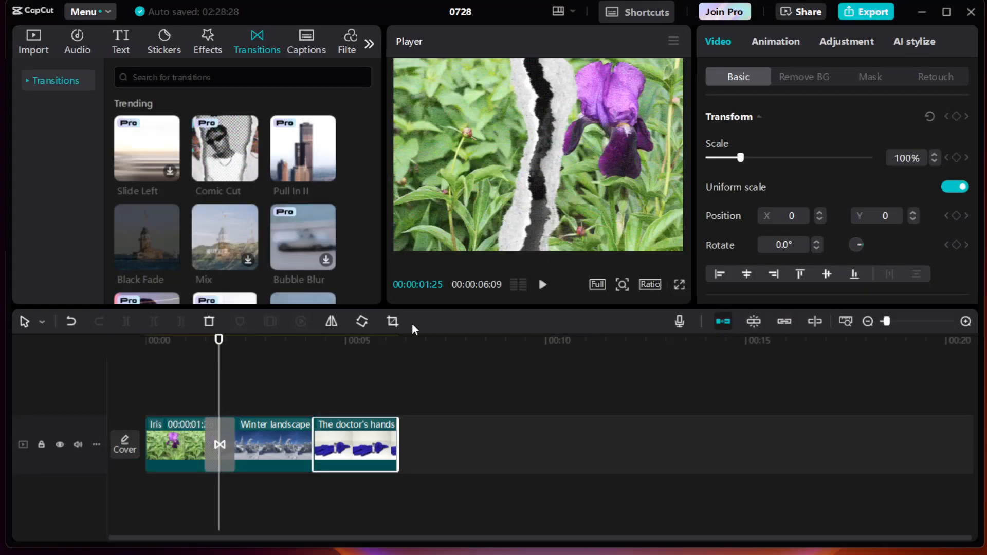
left_click(309, 340)
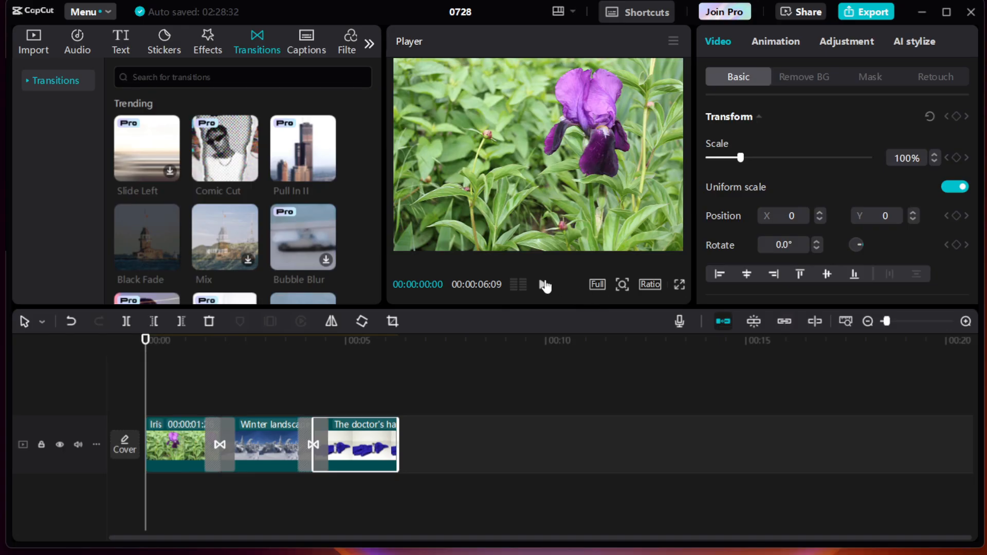
Play the six-second slideshow from the start, then select the iris-to-landscape Comic Cut transition
left_click(543, 285)
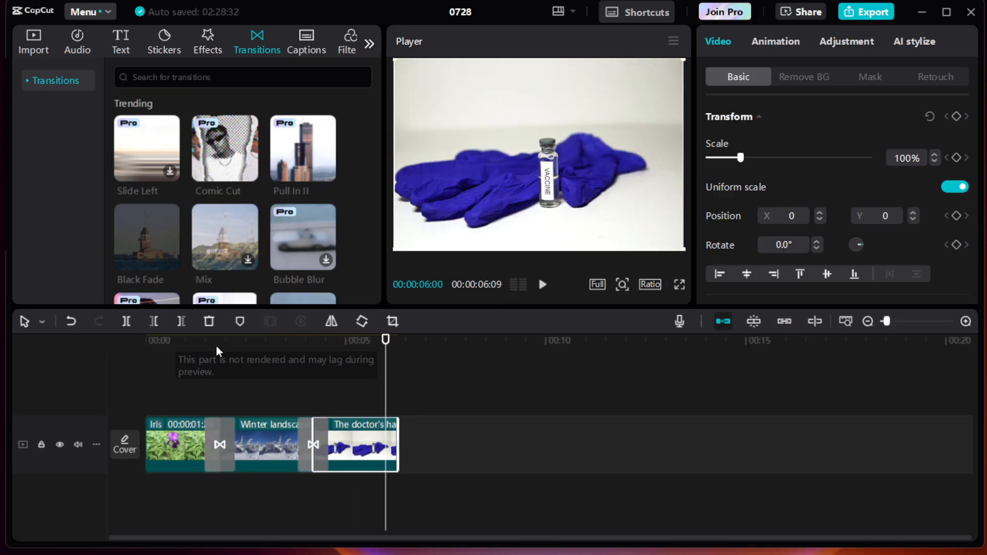
left_click(145, 340)
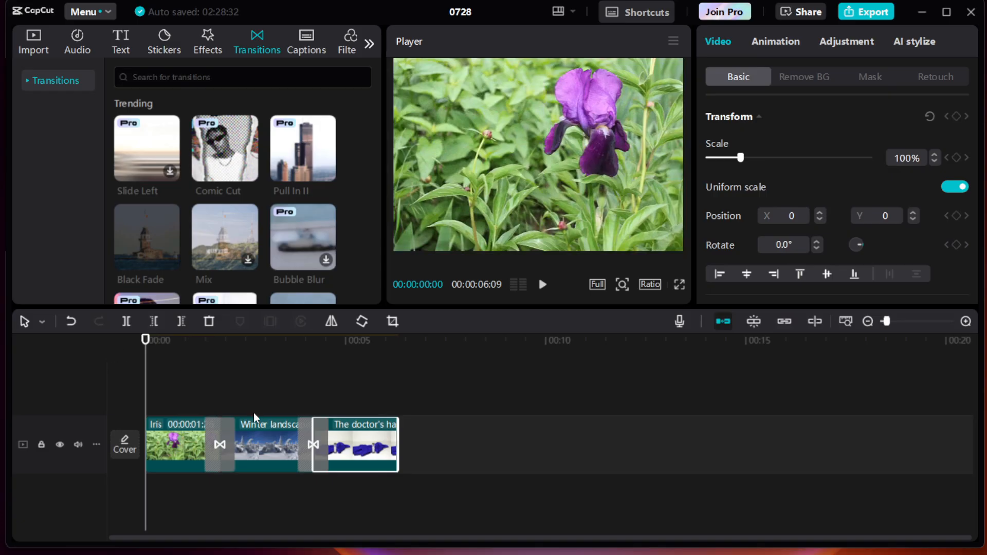
left_click(219, 444)
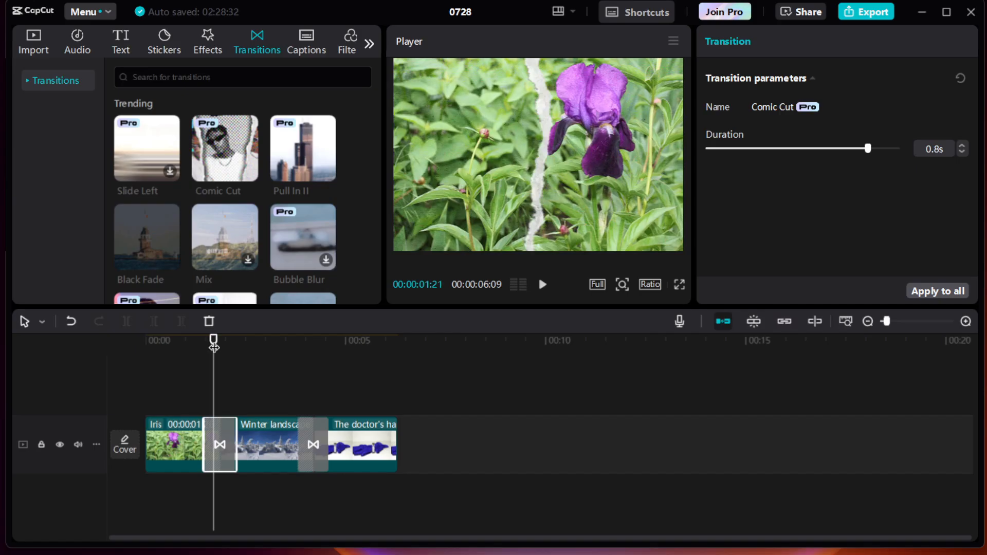
mouse_move(750, 159)
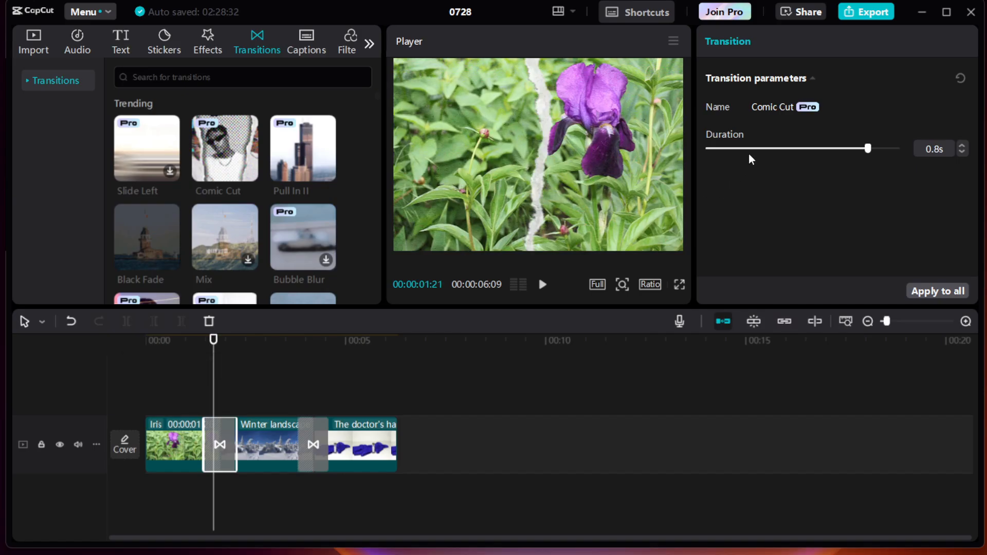
Reduce the first Comic Cut transition's duration from 0.8 to 0.3 seconds
left_click_drag(868, 148, 780, 148)
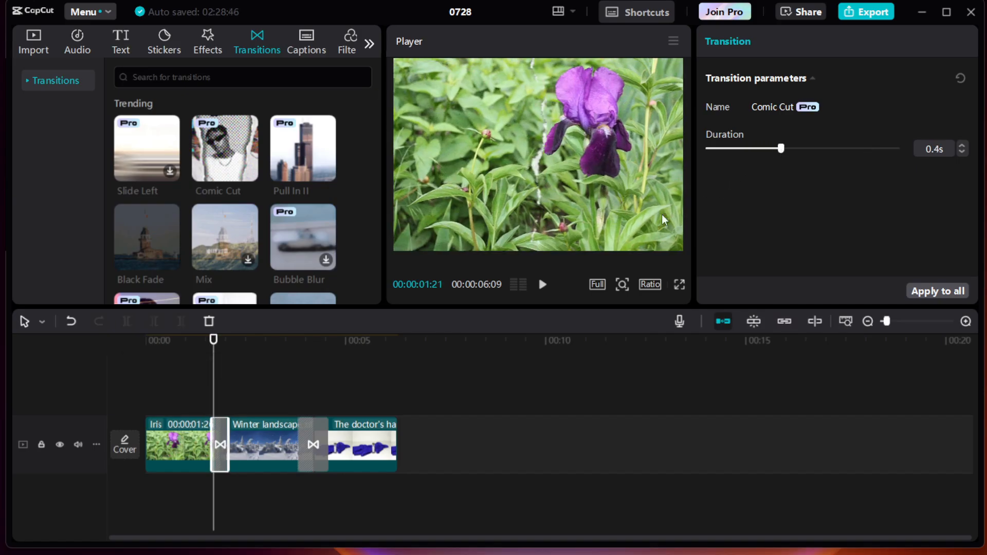
left_click(318, 340)
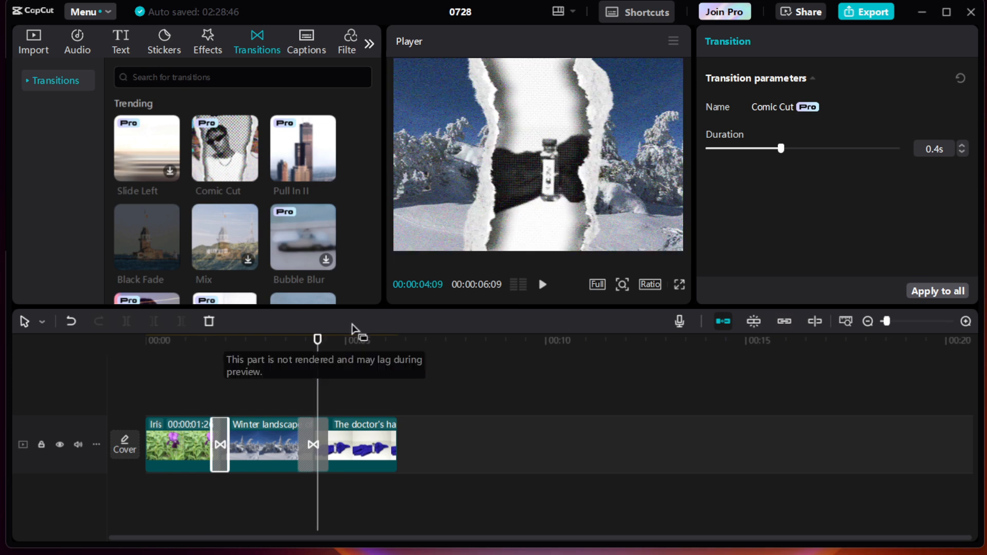
left_click_drag(780, 148, 750, 148)
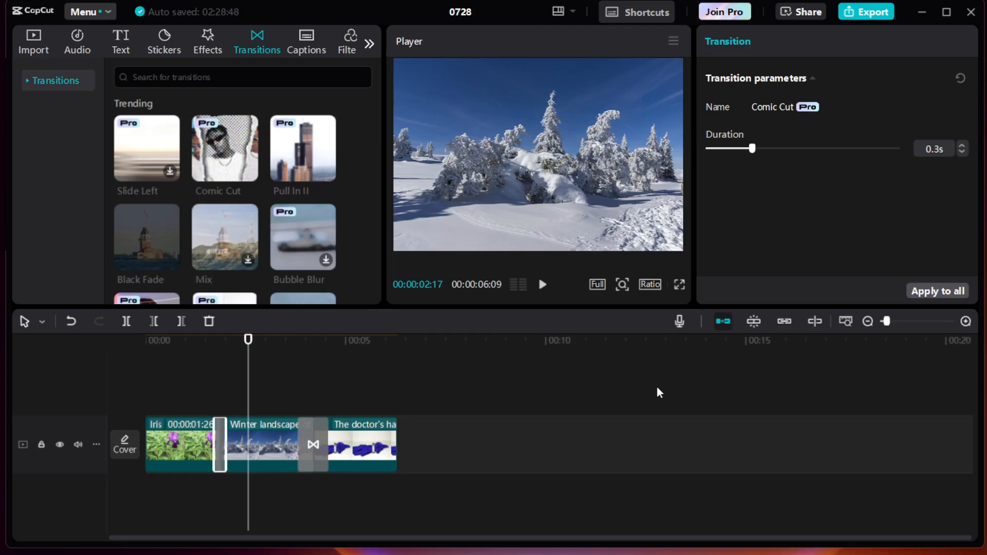
mouse_move(660, 388)
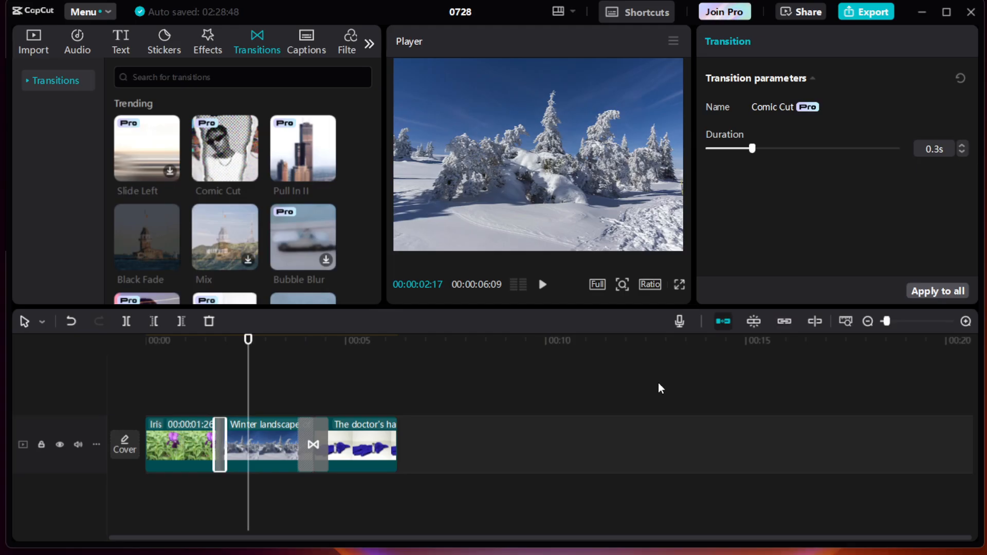